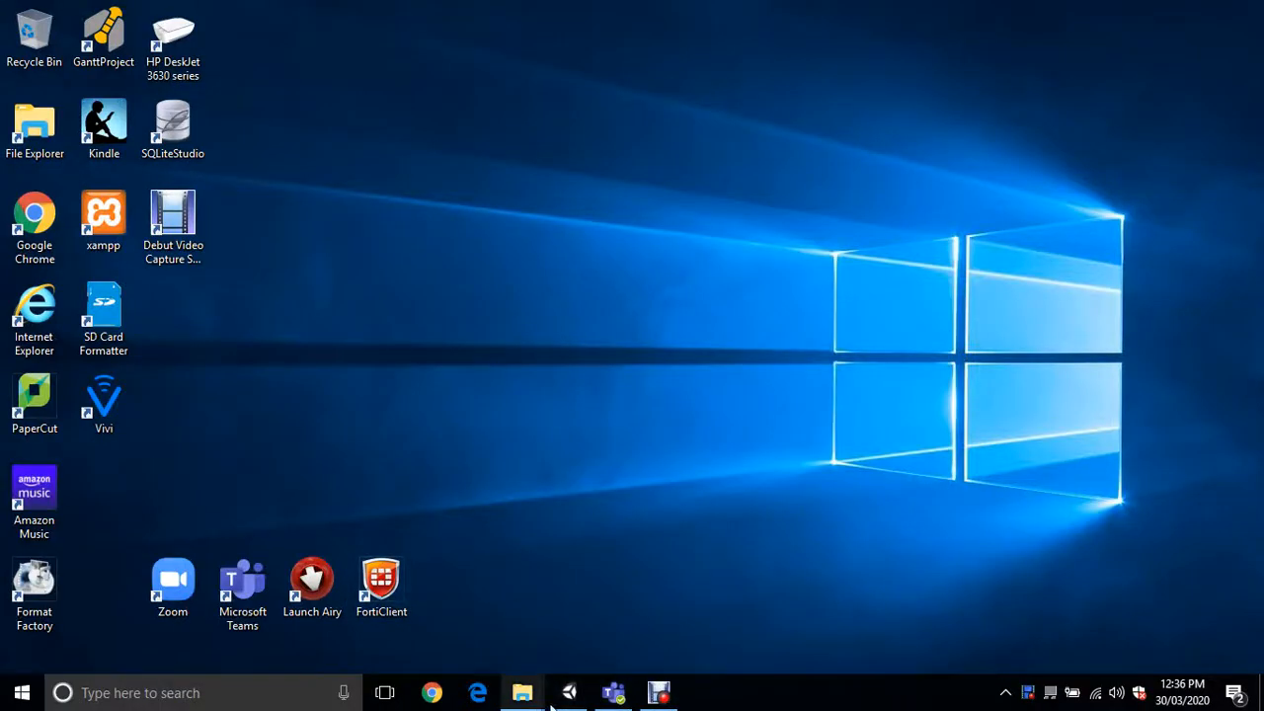
Step: Bring the Unity editor with scene1 of the Maze project to the front
{"action": "left_click", "coordinate": [569, 691]}
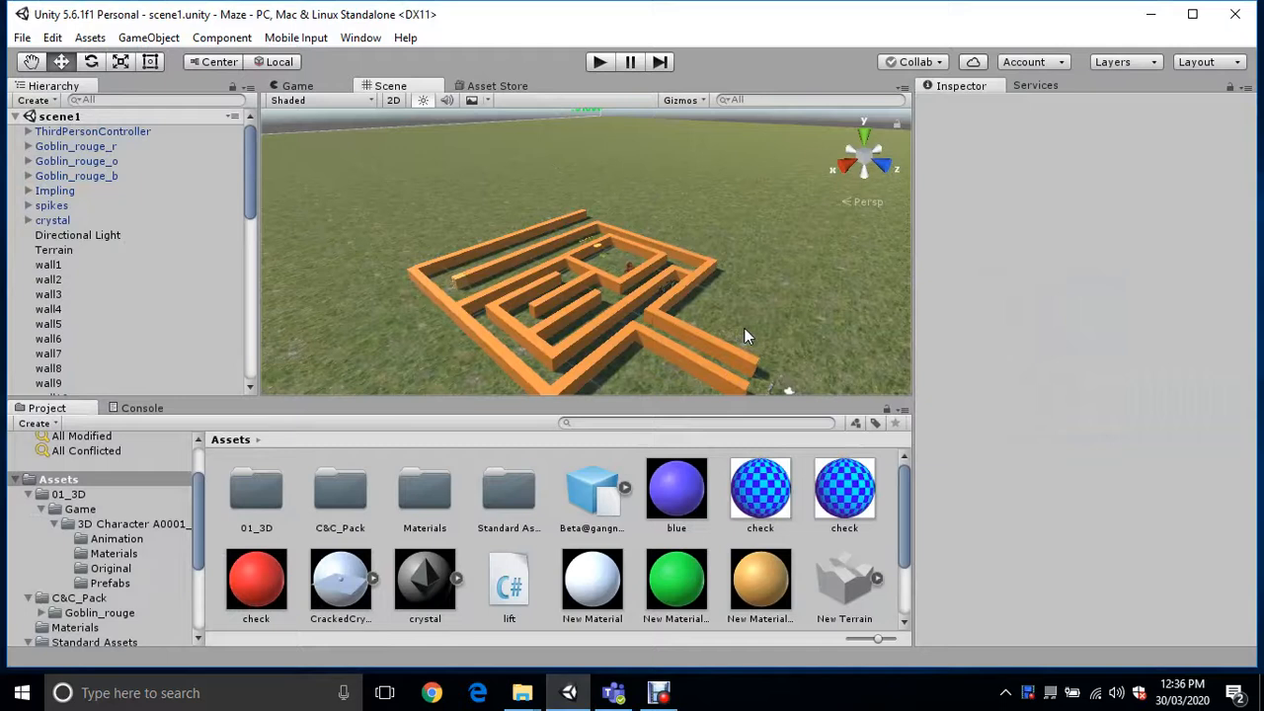
{"action": "mouse_move", "coordinate": [790, 383]}
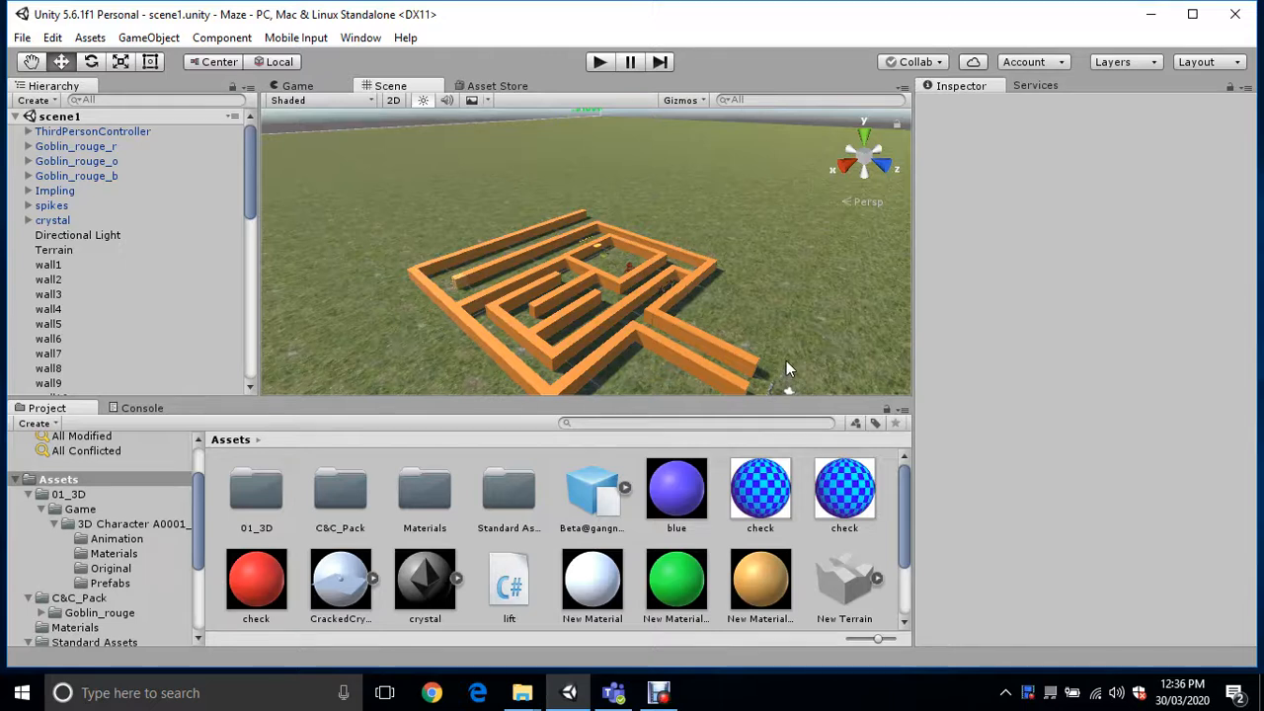
{"action": "mouse_move", "coordinate": [751, 370]}
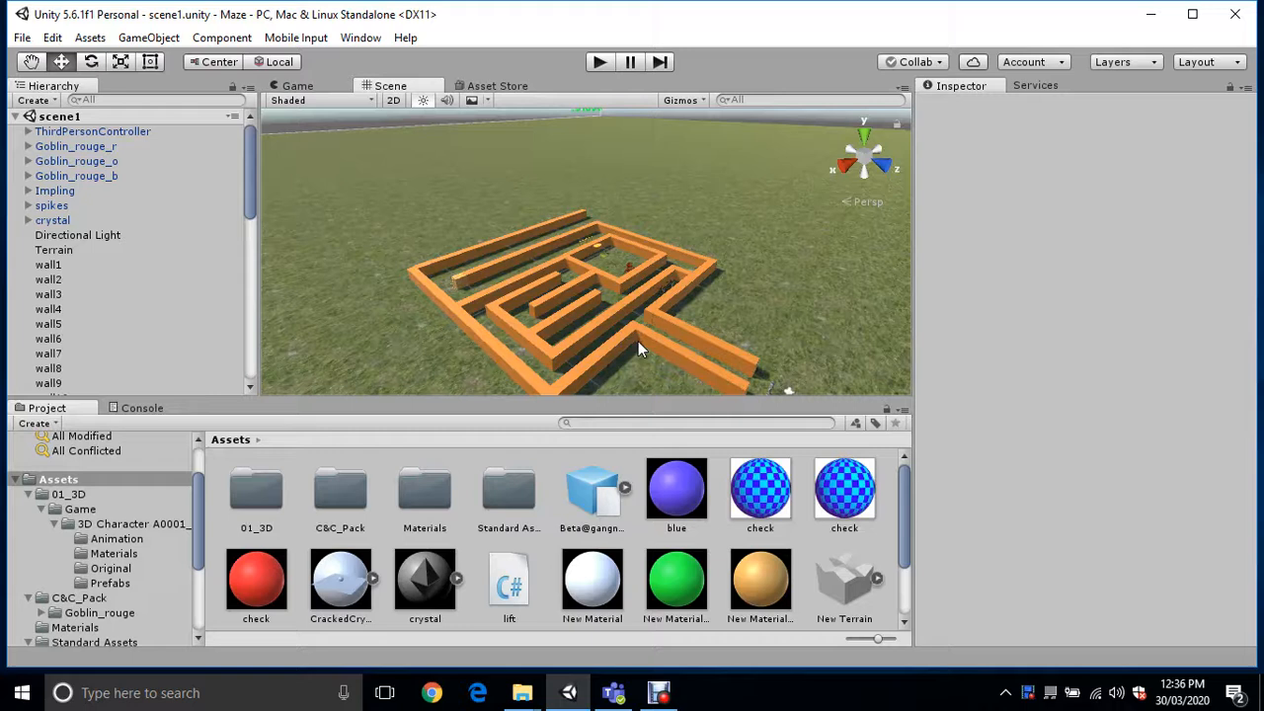
{"action": "mouse_move", "coordinate": [682, 369]}
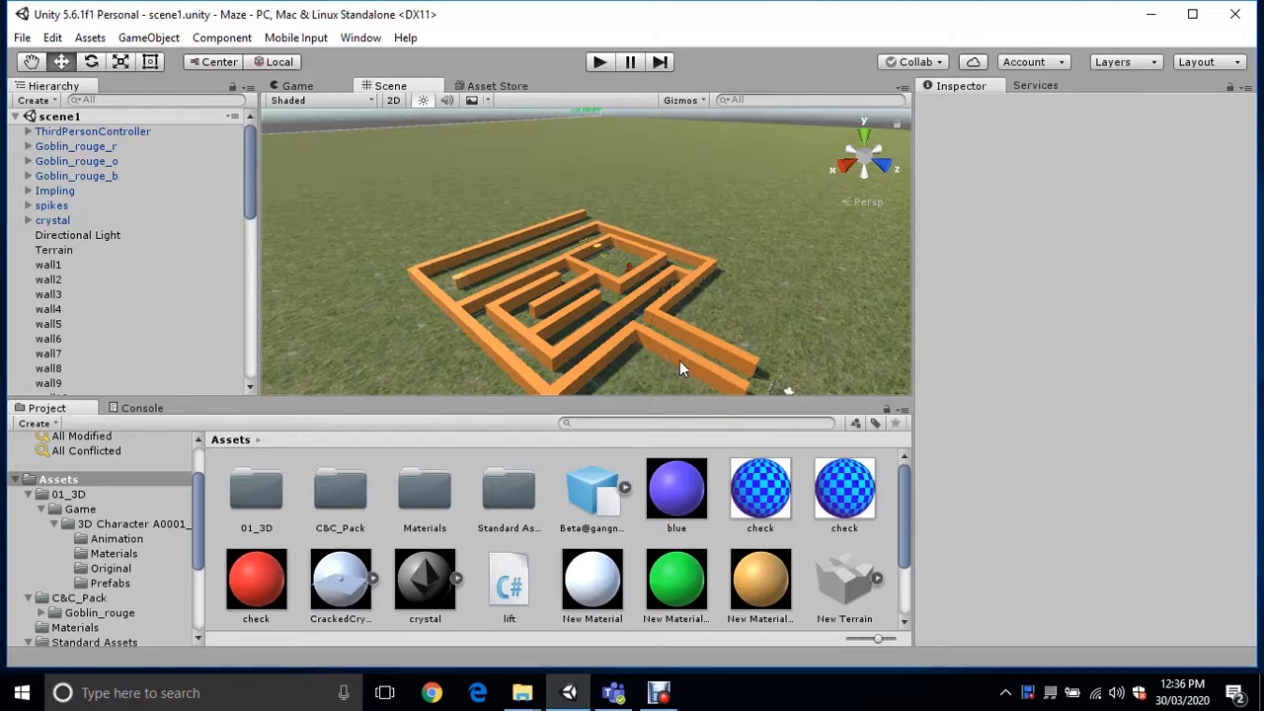
{"action": "mouse_move", "coordinate": [624, 285]}
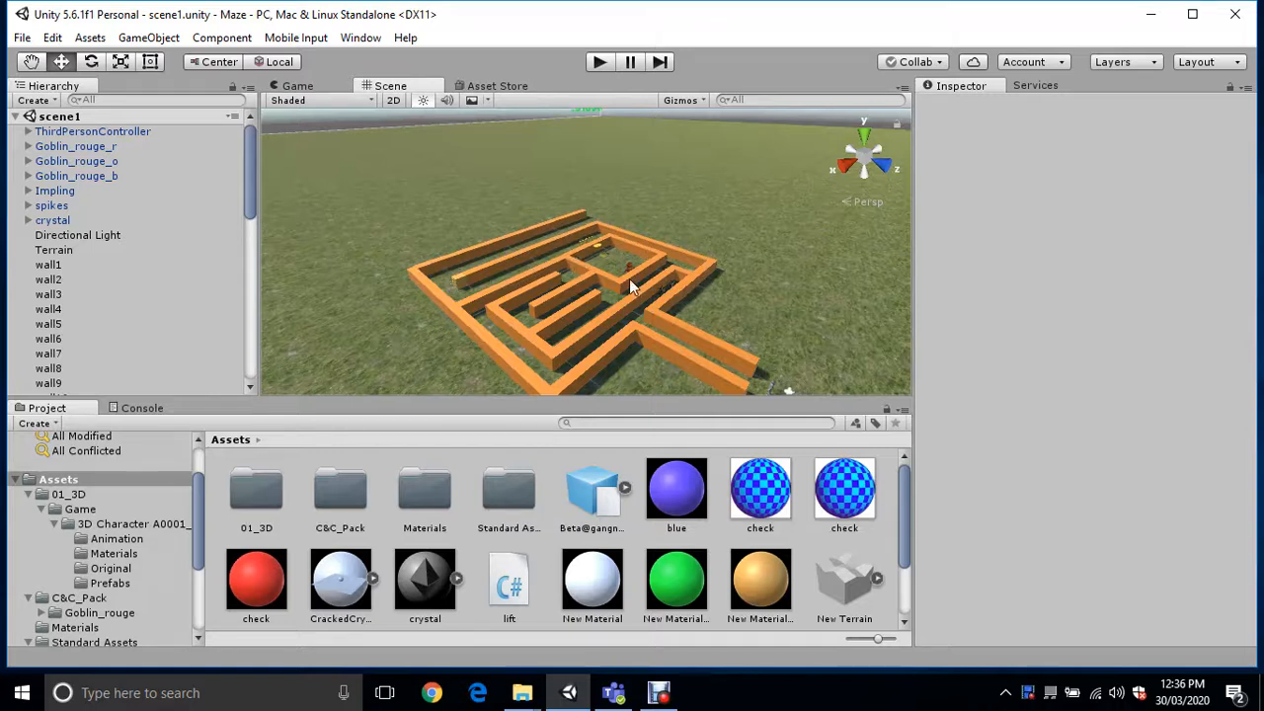
{"action": "mouse_move", "coordinate": [731, 374]}
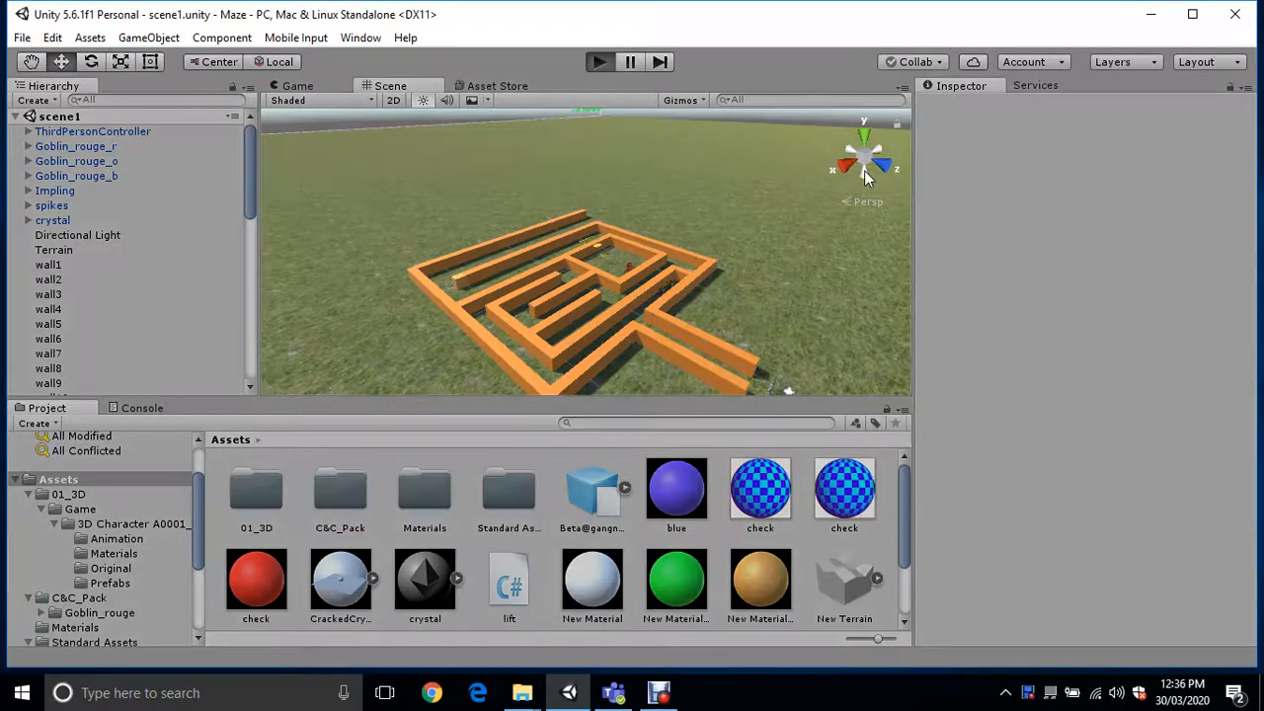
{"action": "left_click", "coordinate": [599, 61]}
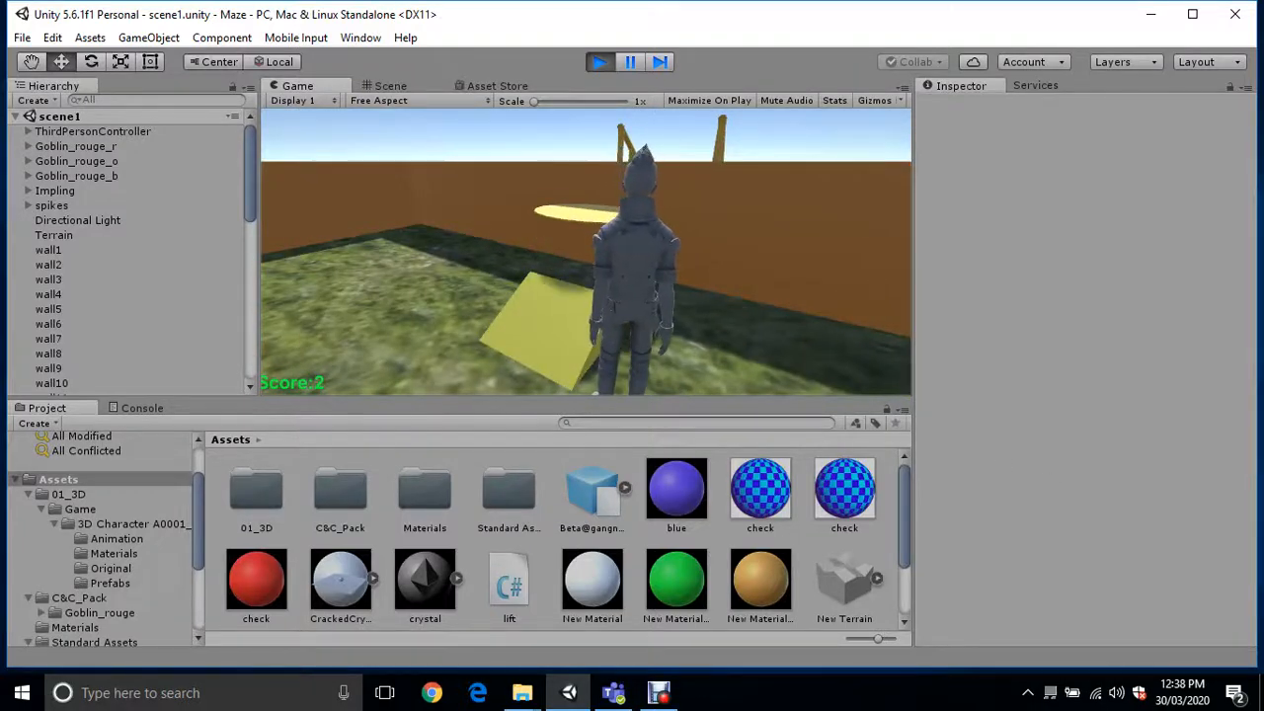
Step: Walk the knight through the maze to the wooden railing, score still 2
{"action": "left_click", "coordinate": [660, 692]}
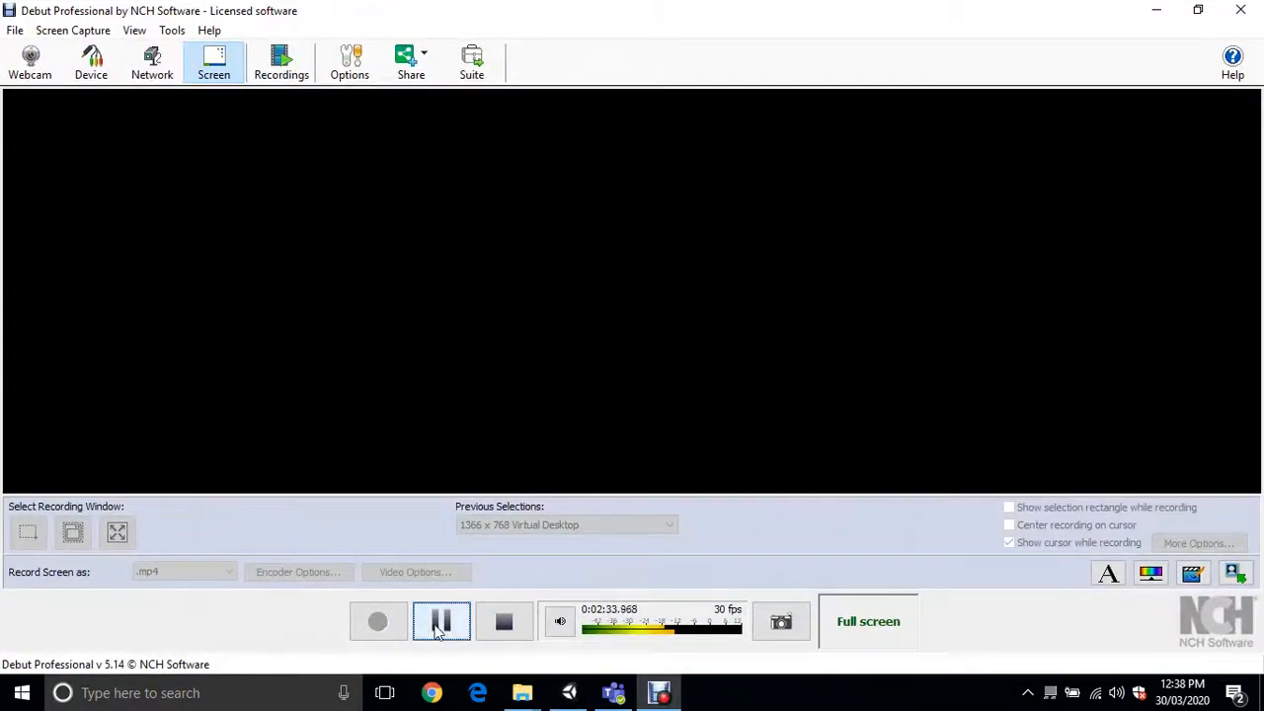
{"action": "left_click", "coordinate": [569, 691]}
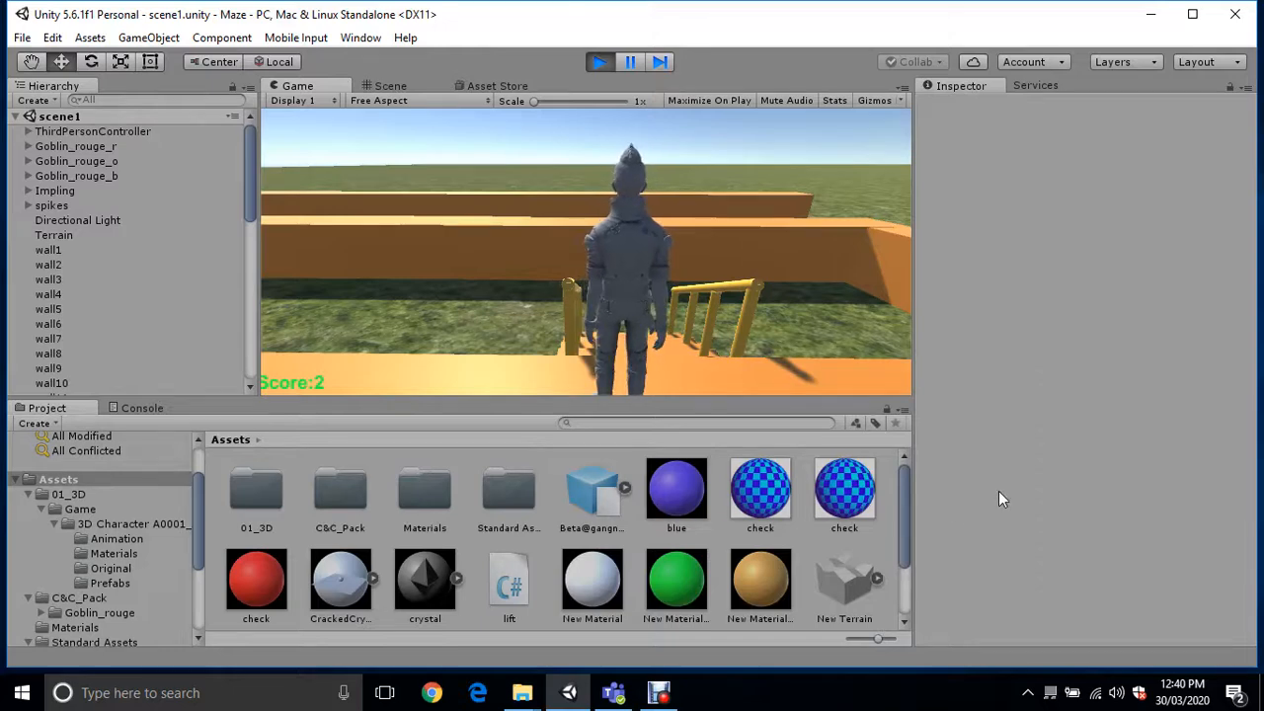